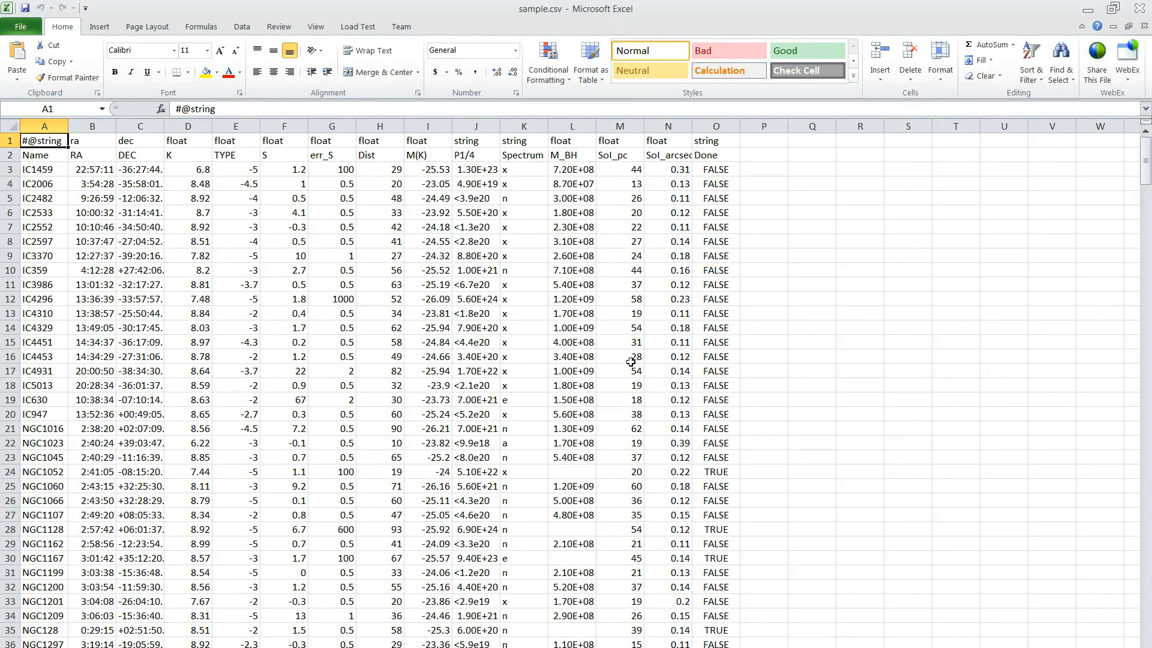
mouse_move(599, 349)
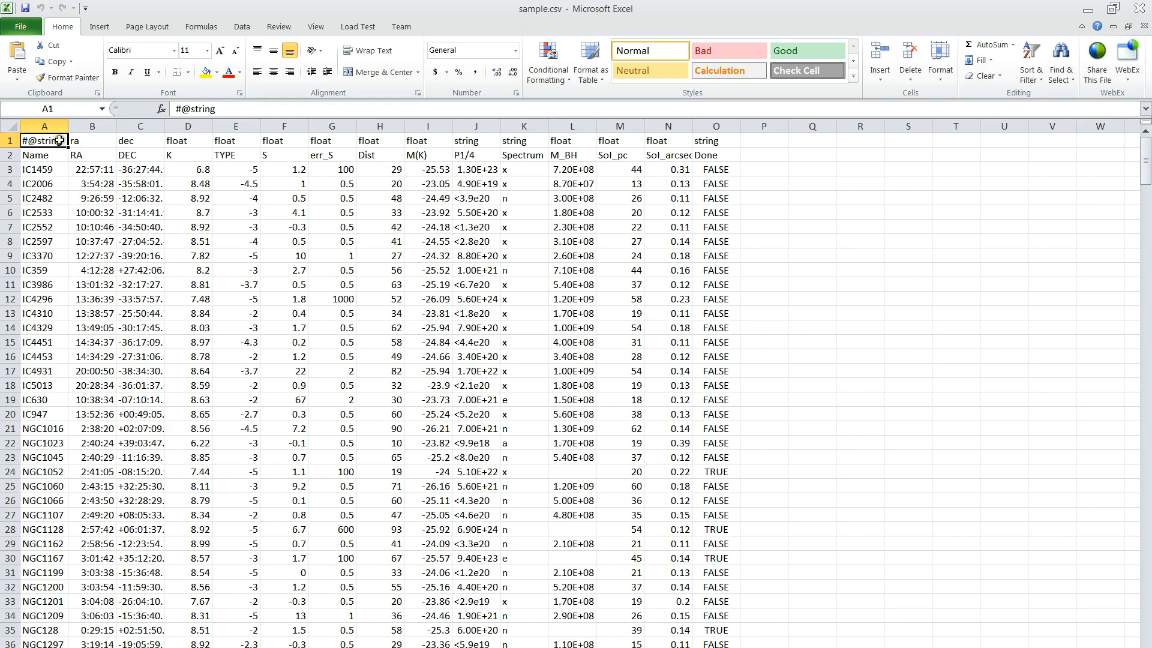
mouse_move(101, 145)
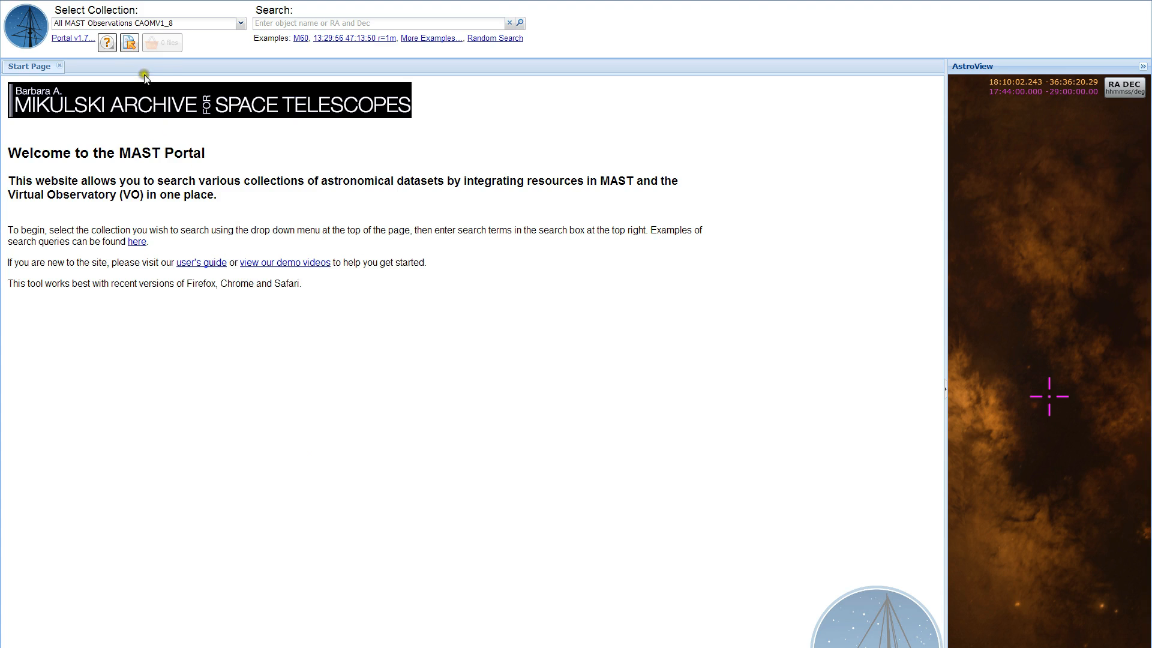
Choose sample.csv from the Desktop as the table file to import
left_click(128, 42)
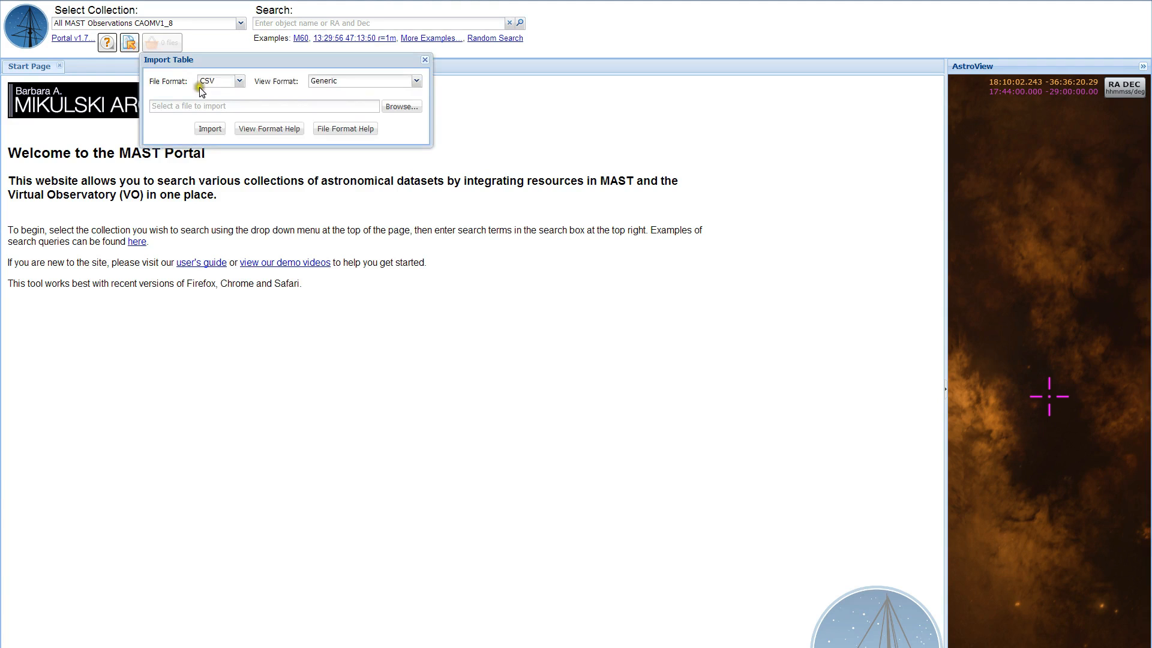
left_click(401, 105)
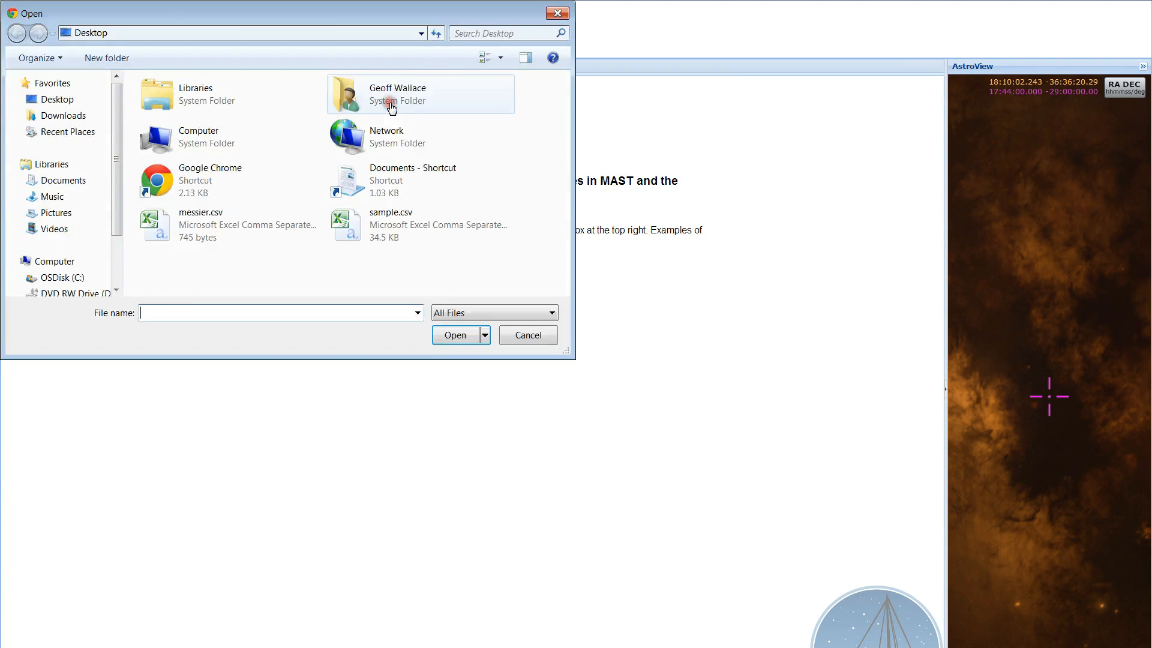
left_click(392, 224)
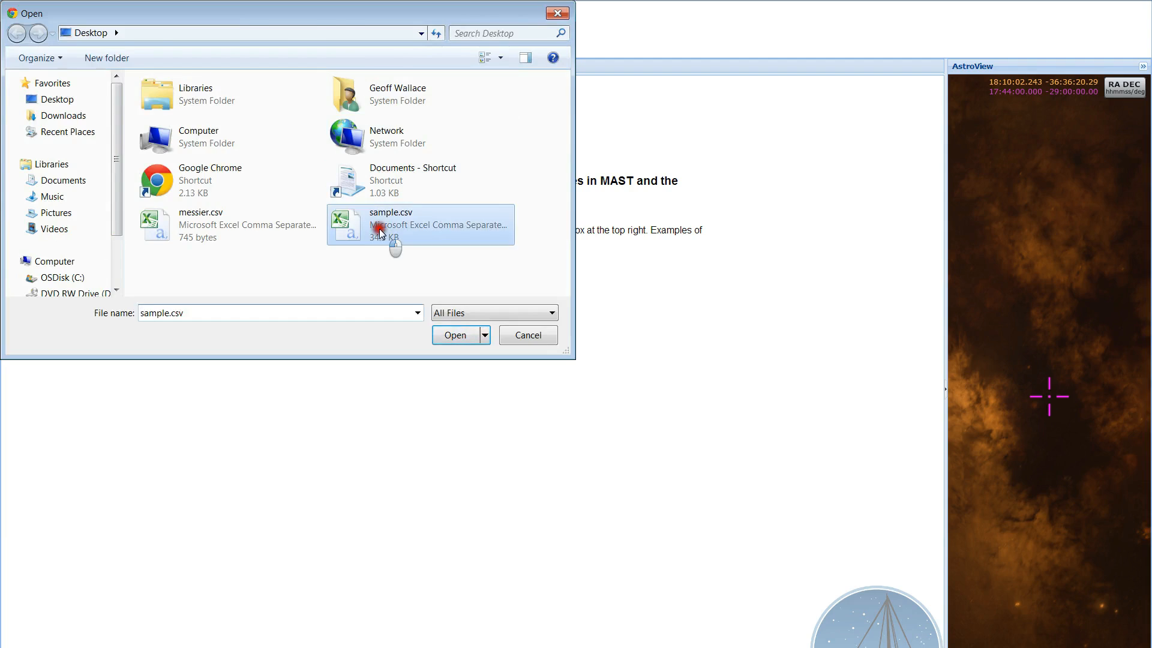
left_click(455, 335)
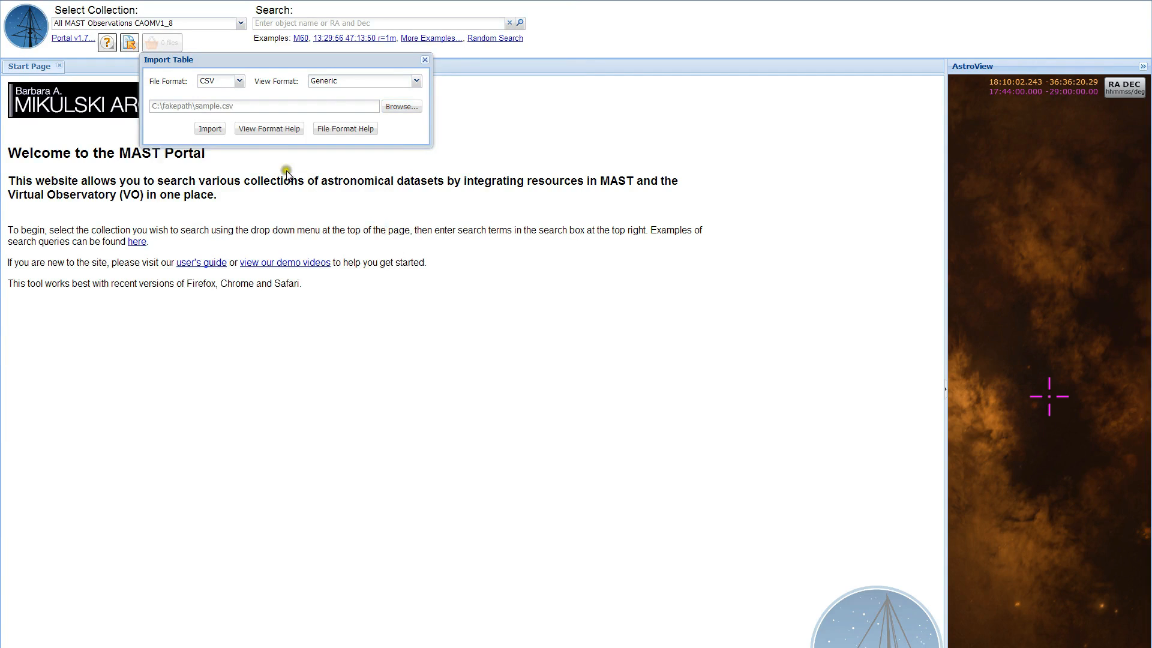
Keep the file format as CSV and the view format as Generic for the import
left_click(239, 81)
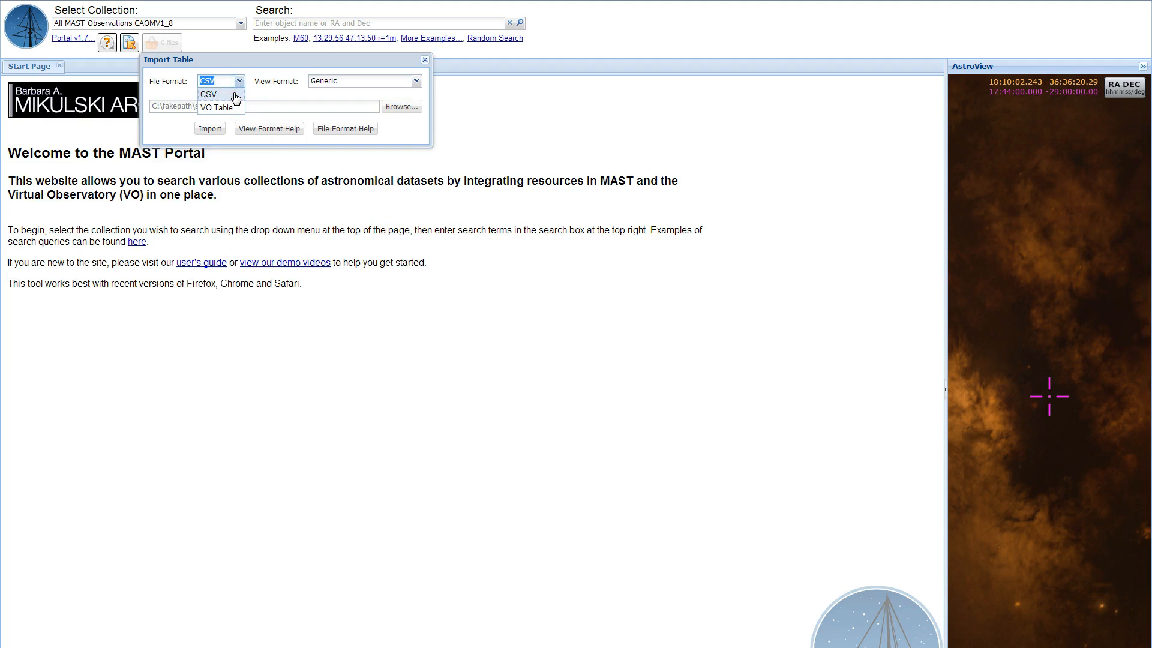
left_click(209, 94)
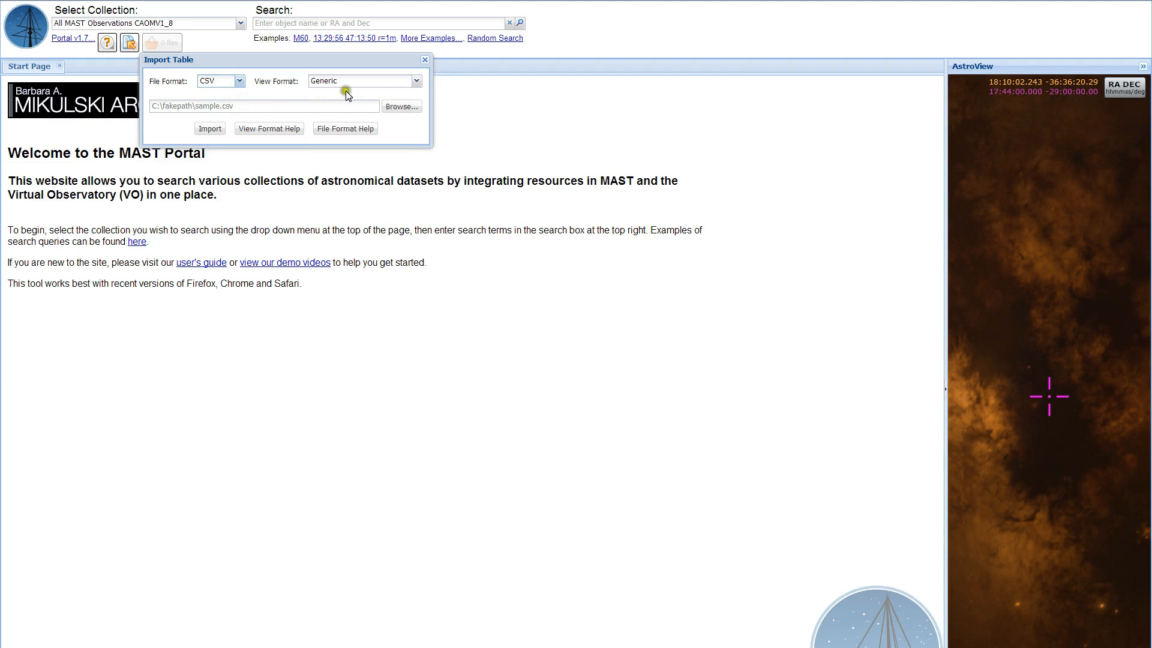
left_click(416, 81)
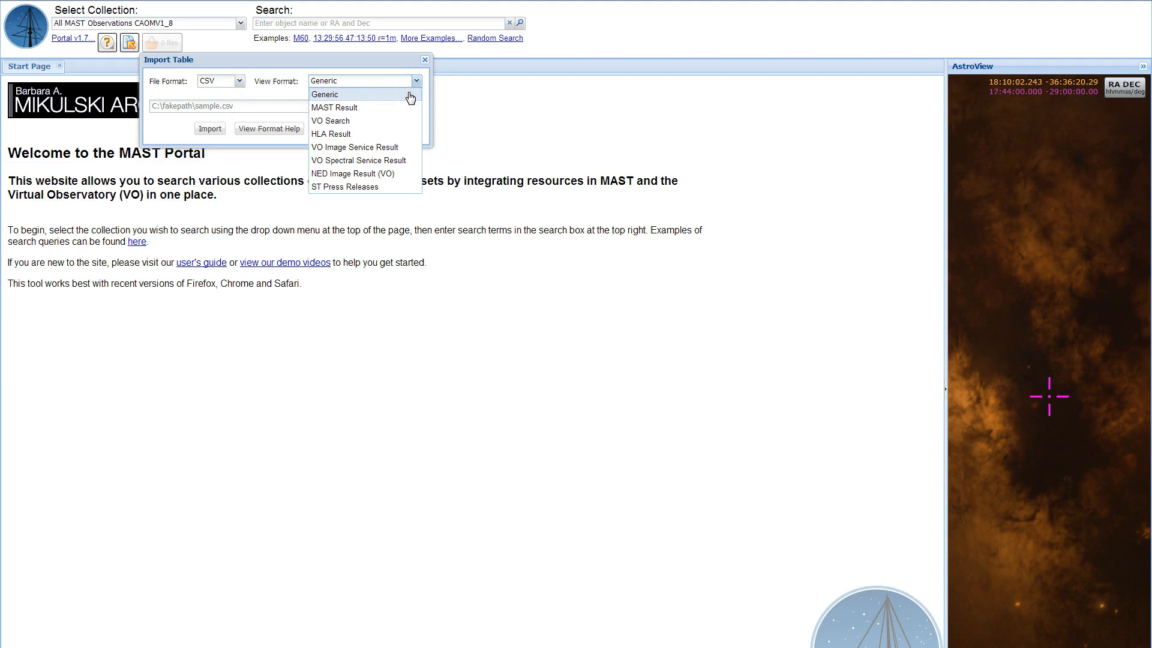
left_click(324, 94)
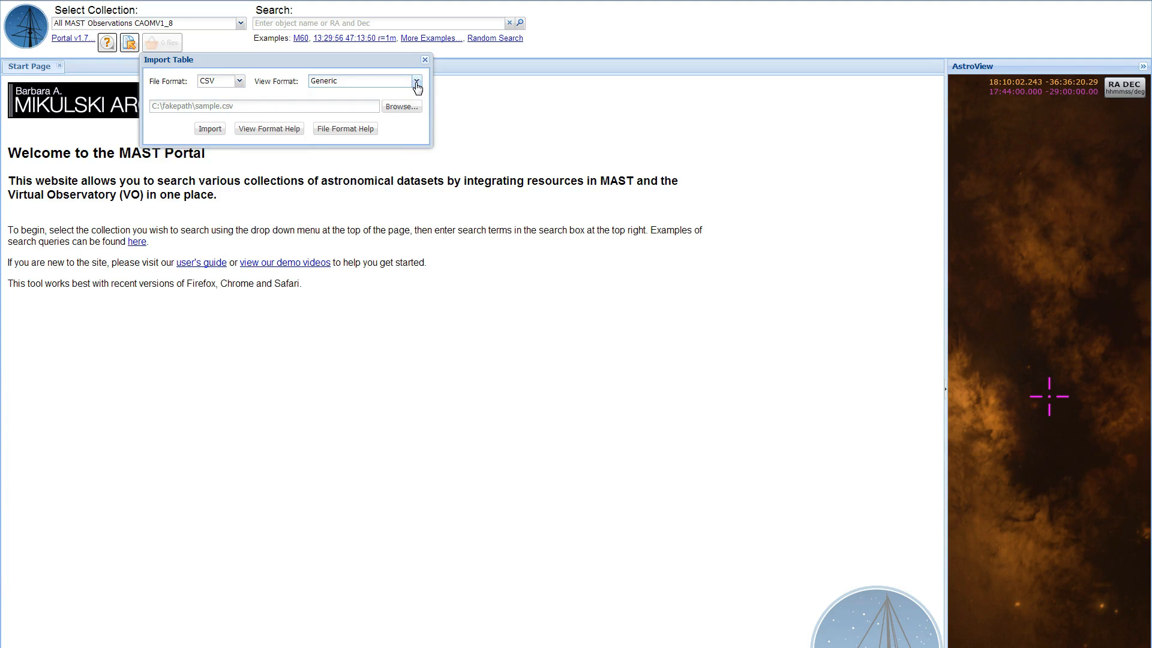
mouse_move(413, 94)
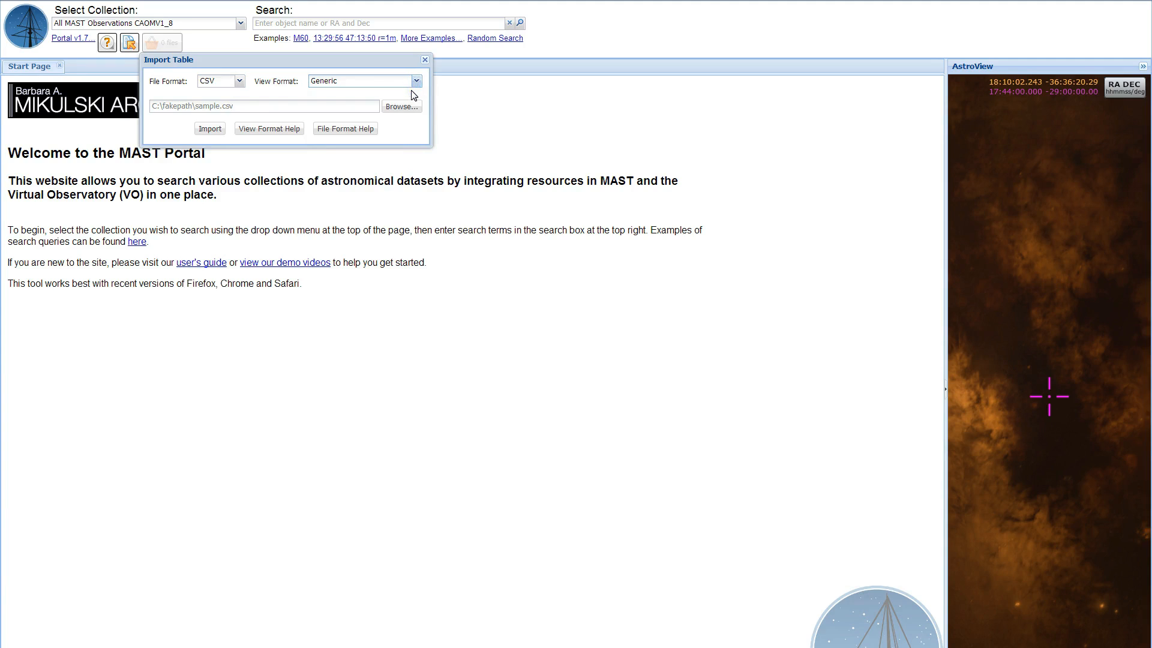
left_click(209, 128)
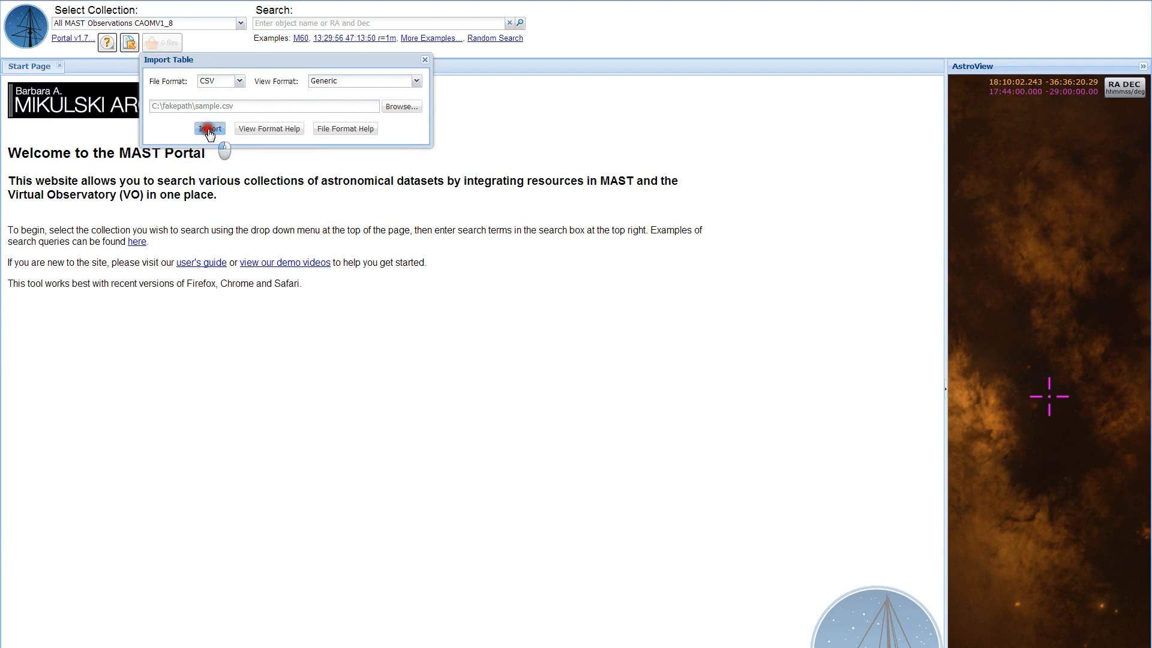
Import sample.csv as a new 396-row table tab and review its column filters
left_click(209, 128)
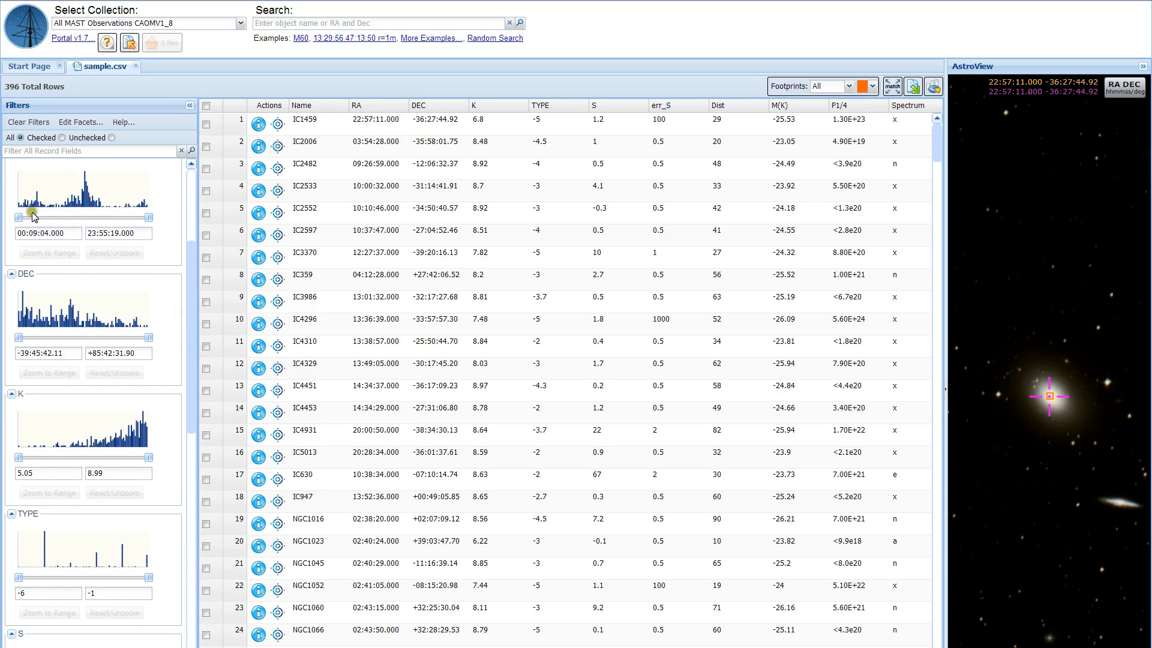
scroll("down", 3)
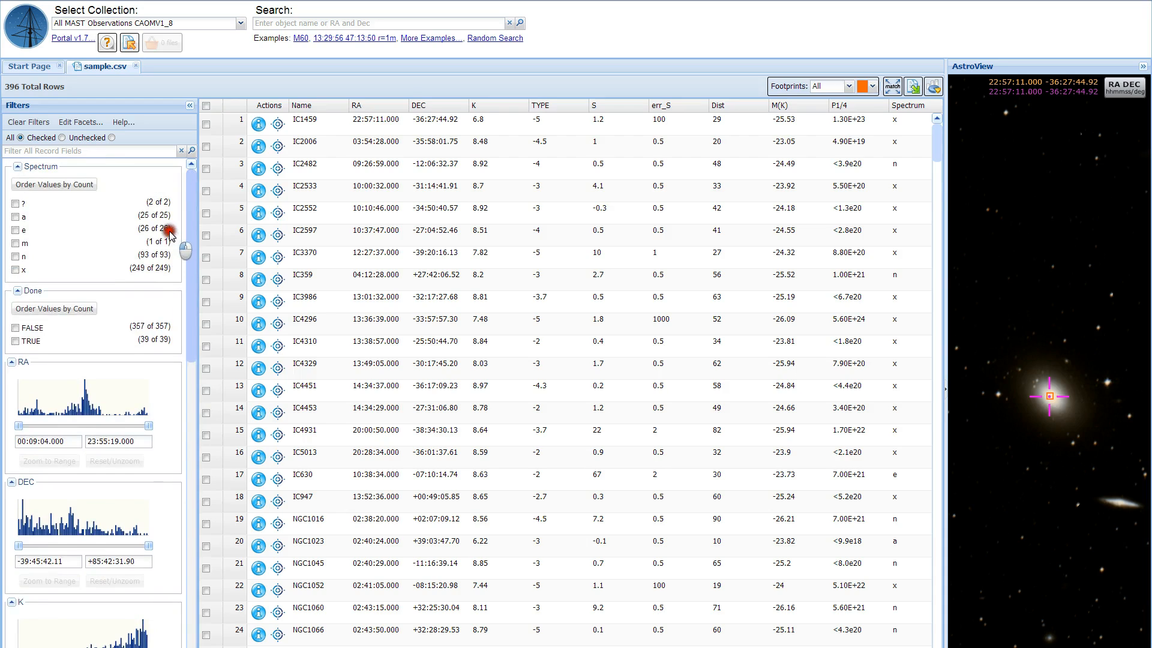
Search for M60 and look through the returned observations
type("M60")
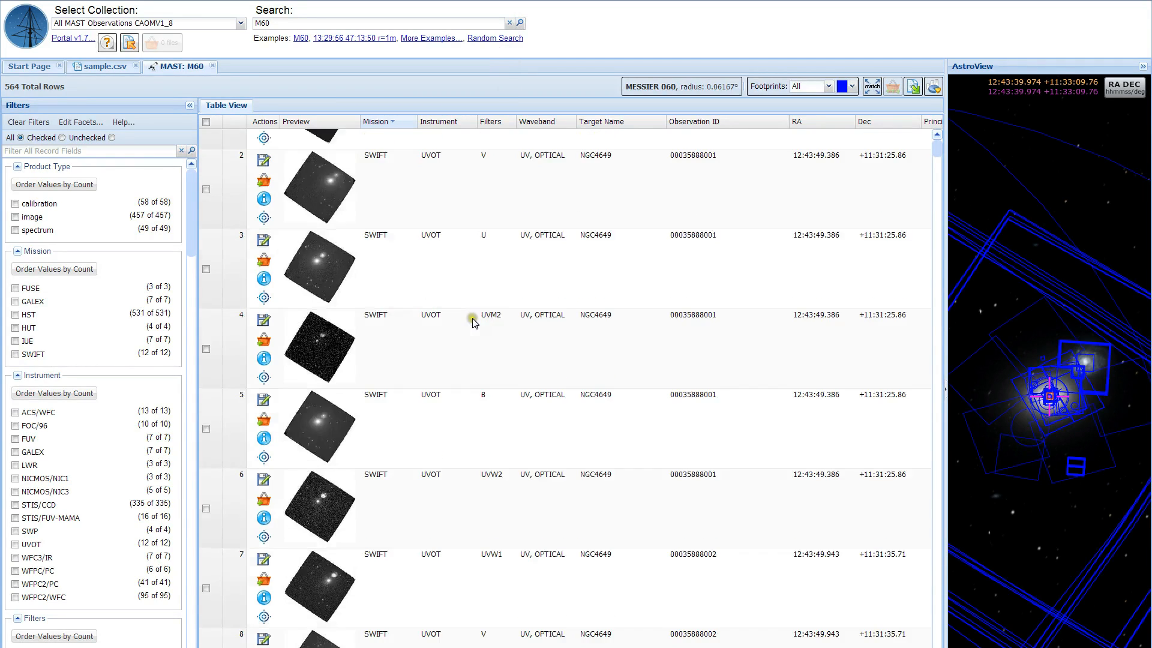
scroll("down", 3)
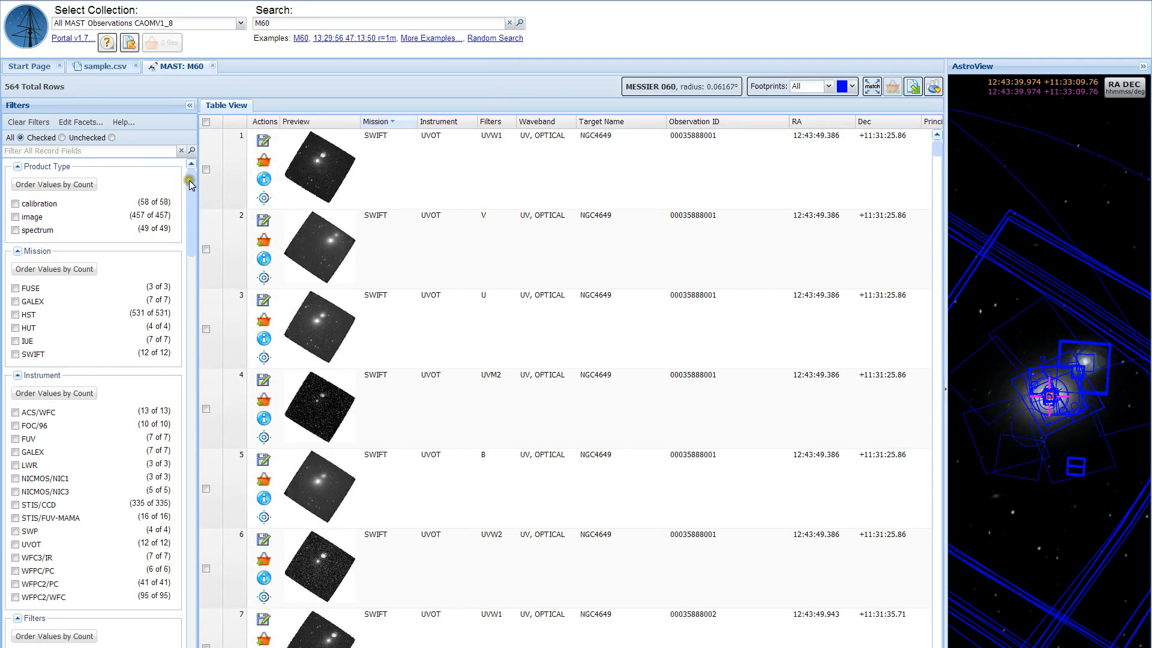
scroll("down", 3)
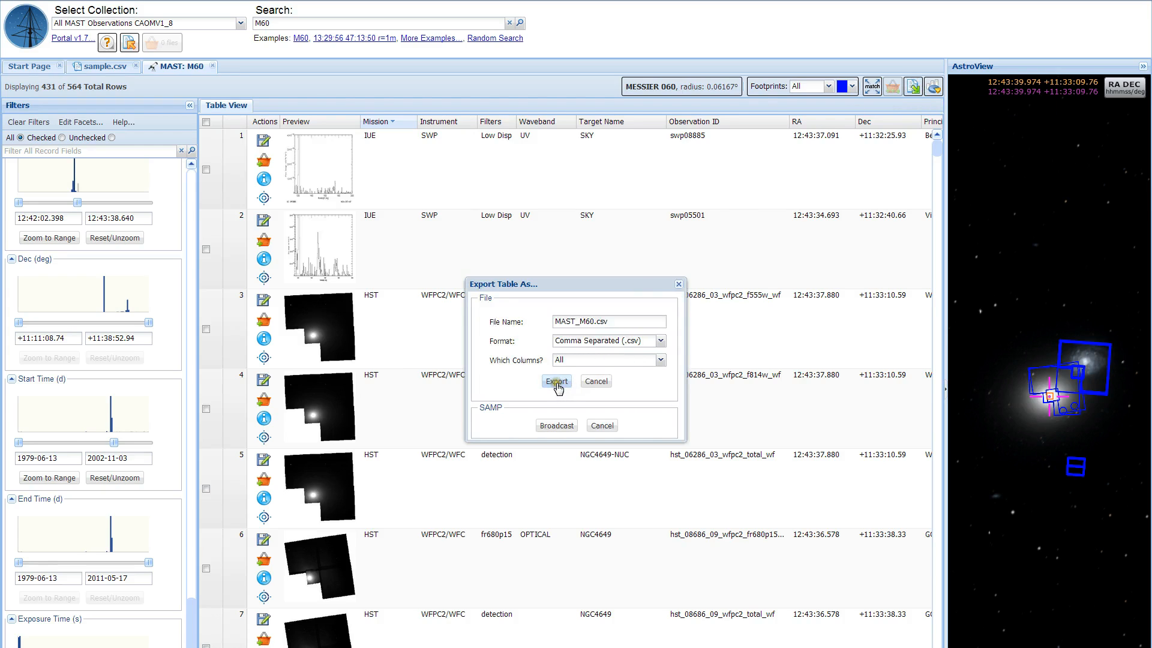
Export the 431 filtered M60 observations as MAST_M60.csv in comma-separated format
left_click(555, 381)
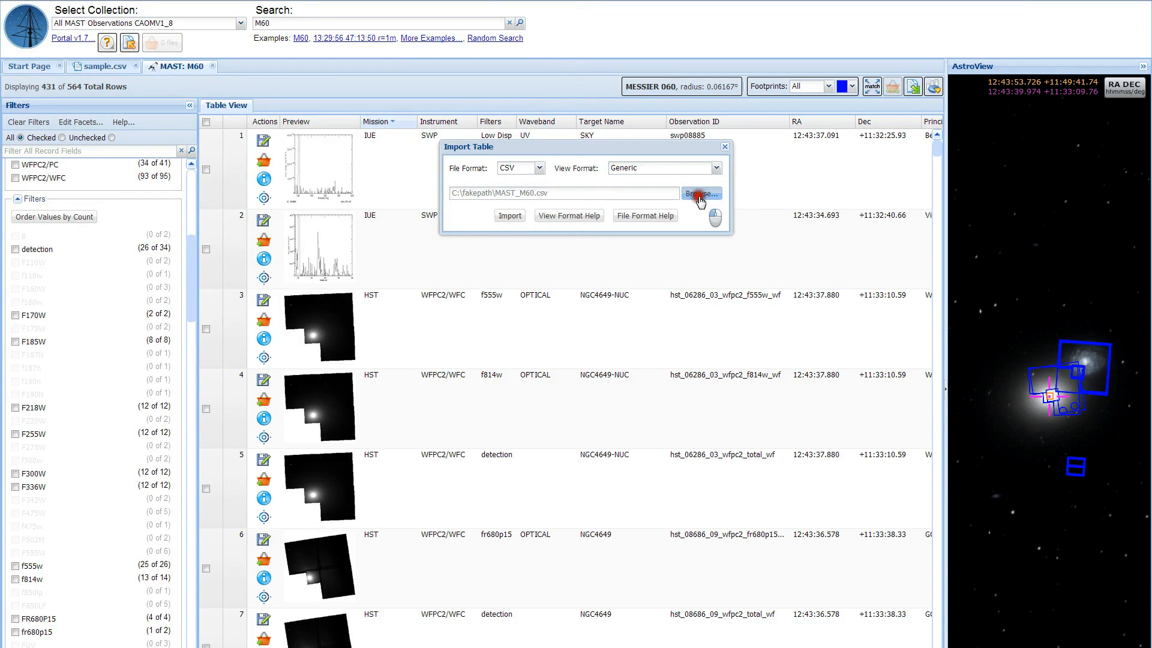
Import MAST_M60.csv as a MAST Result table in its own 431-row tab
left_click(700, 193)
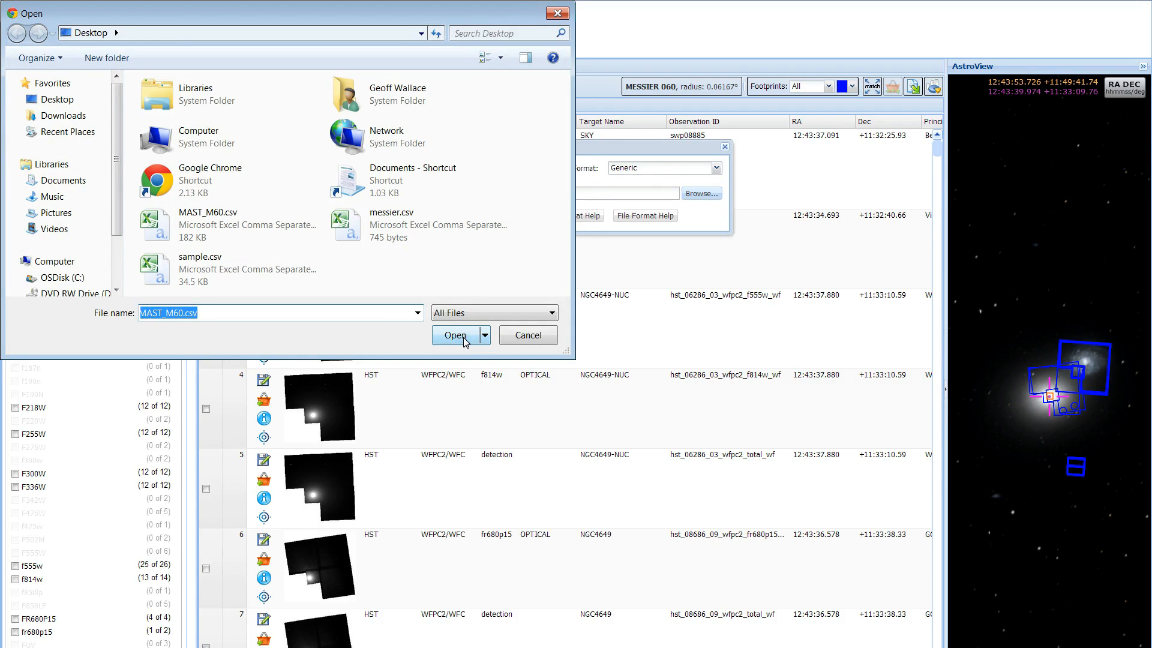
left_click(455, 335)
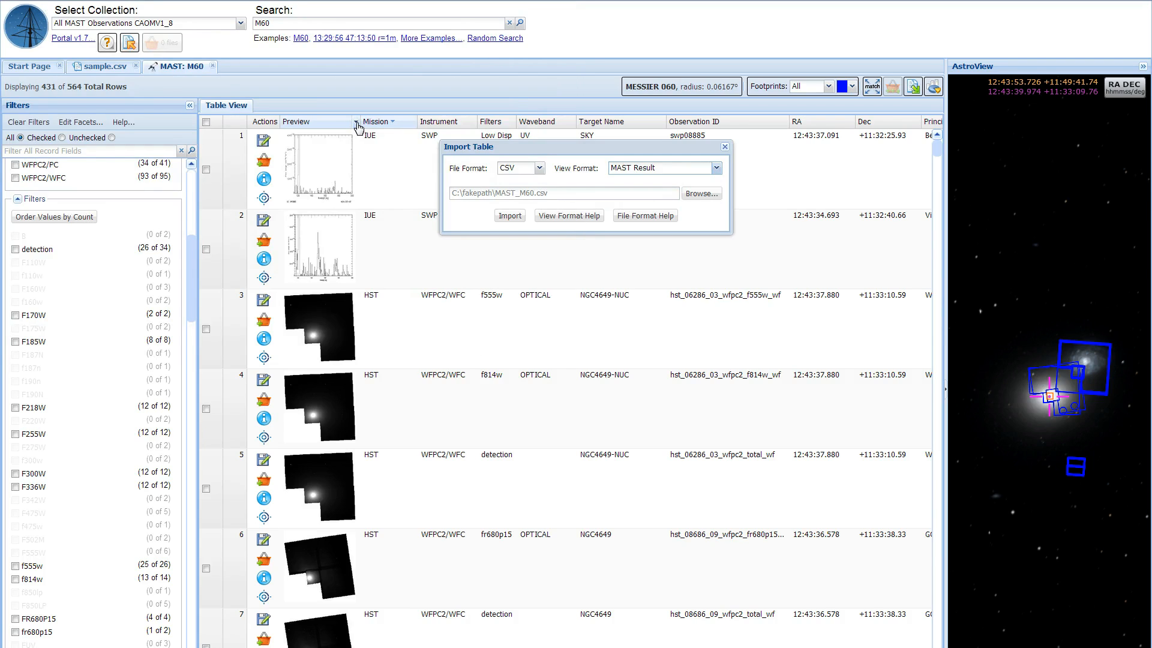
mouse_move(301, 170)
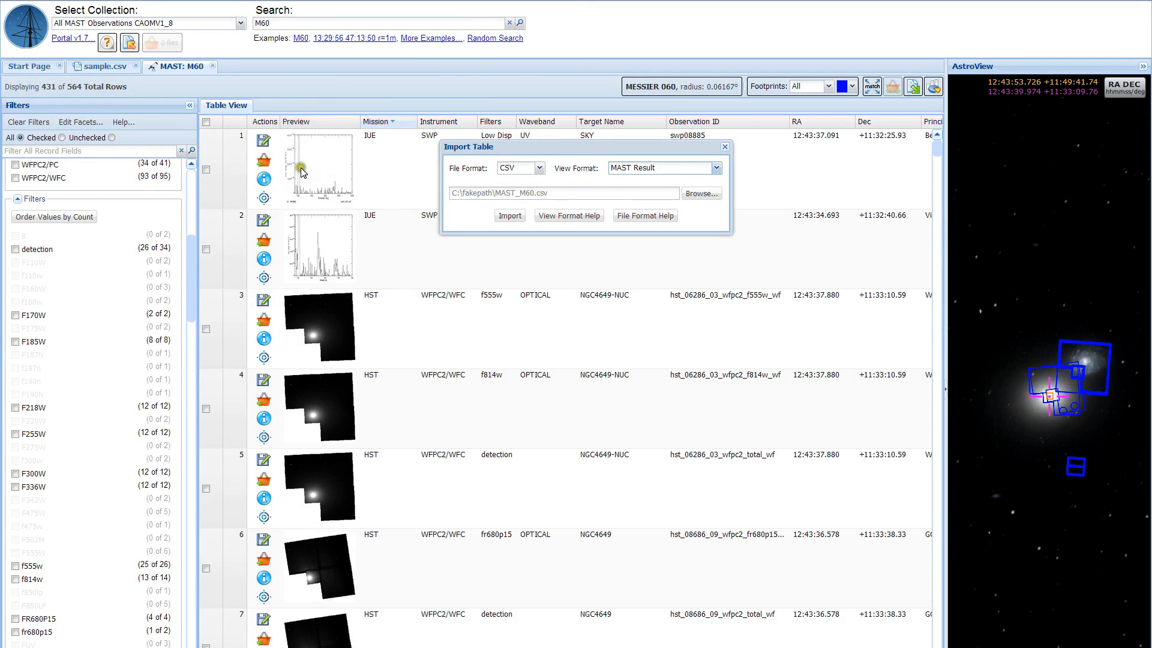
mouse_move(312, 175)
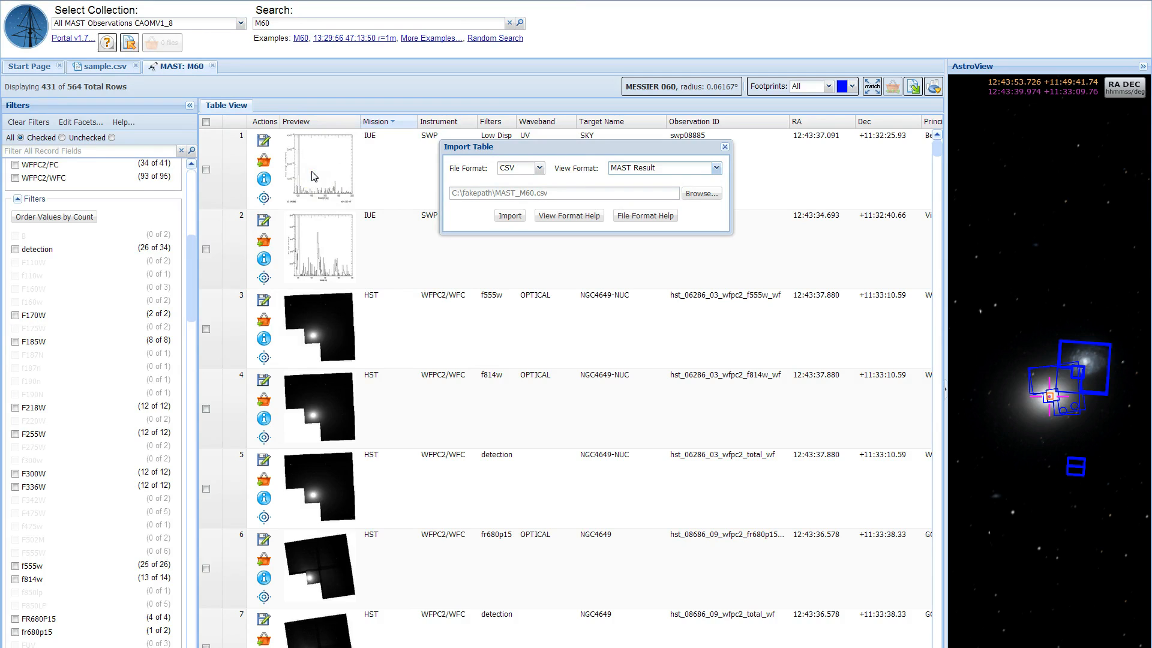
left_click(509, 215)
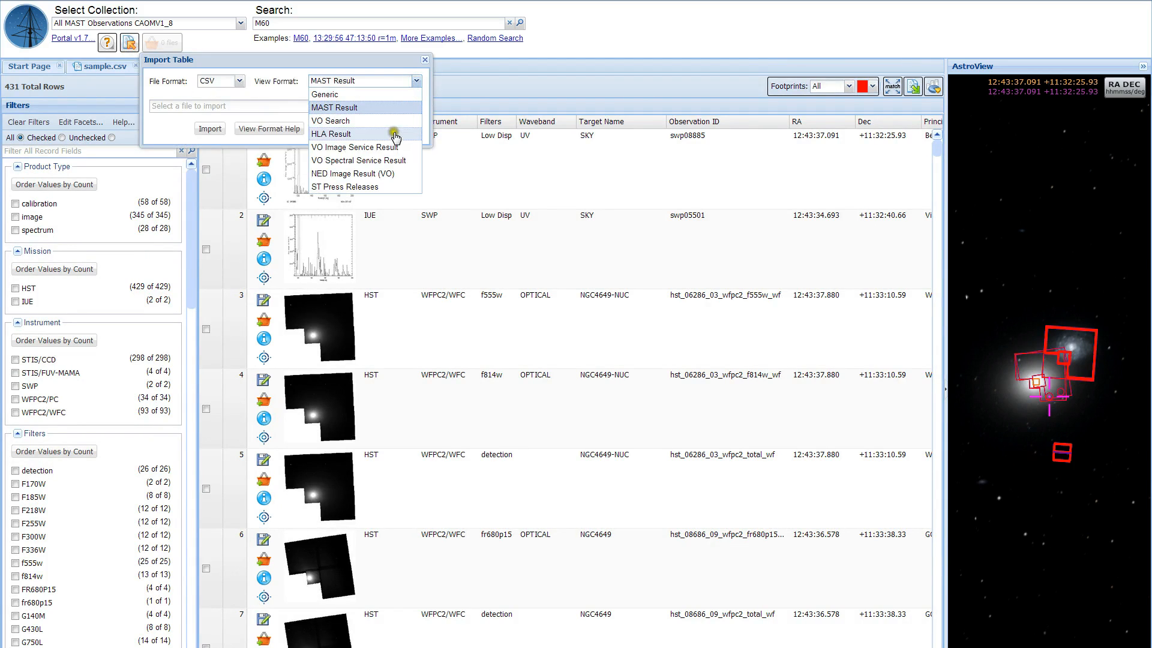
mouse_move(386, 188)
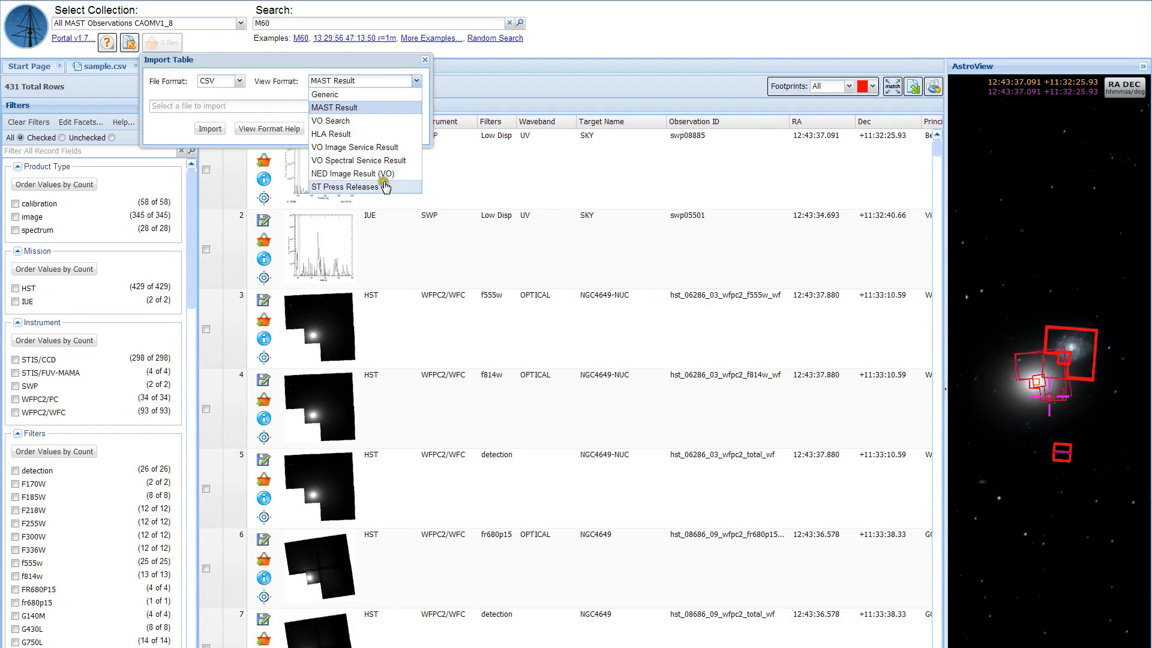
mouse_move(391, 129)
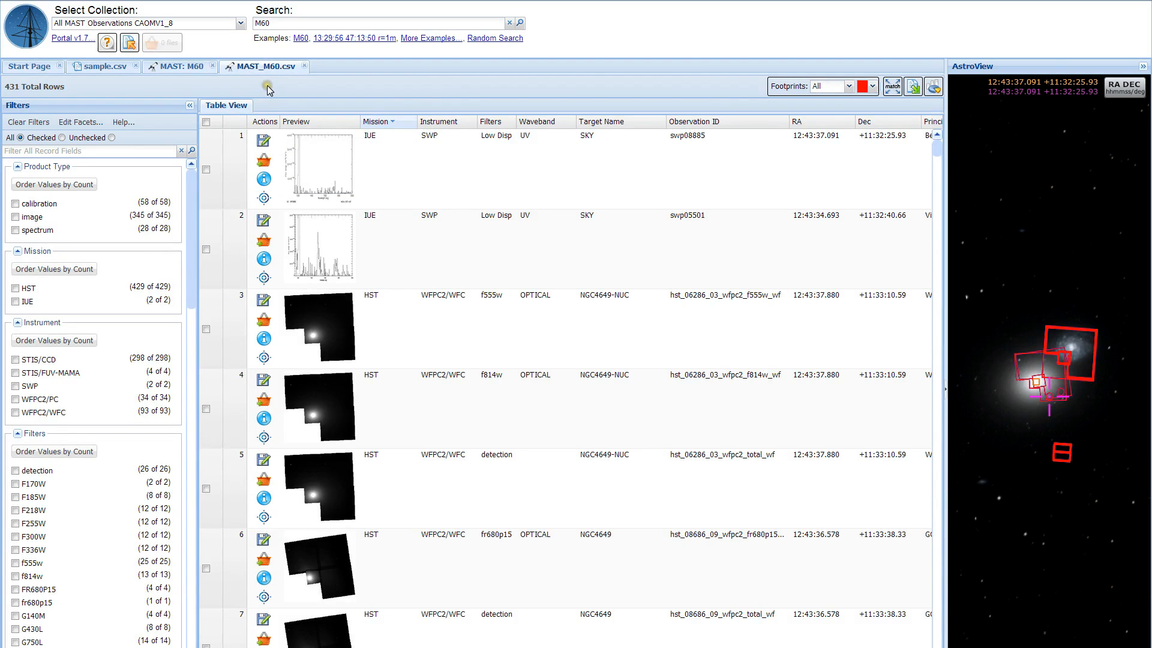
mouse_move(146, 81)
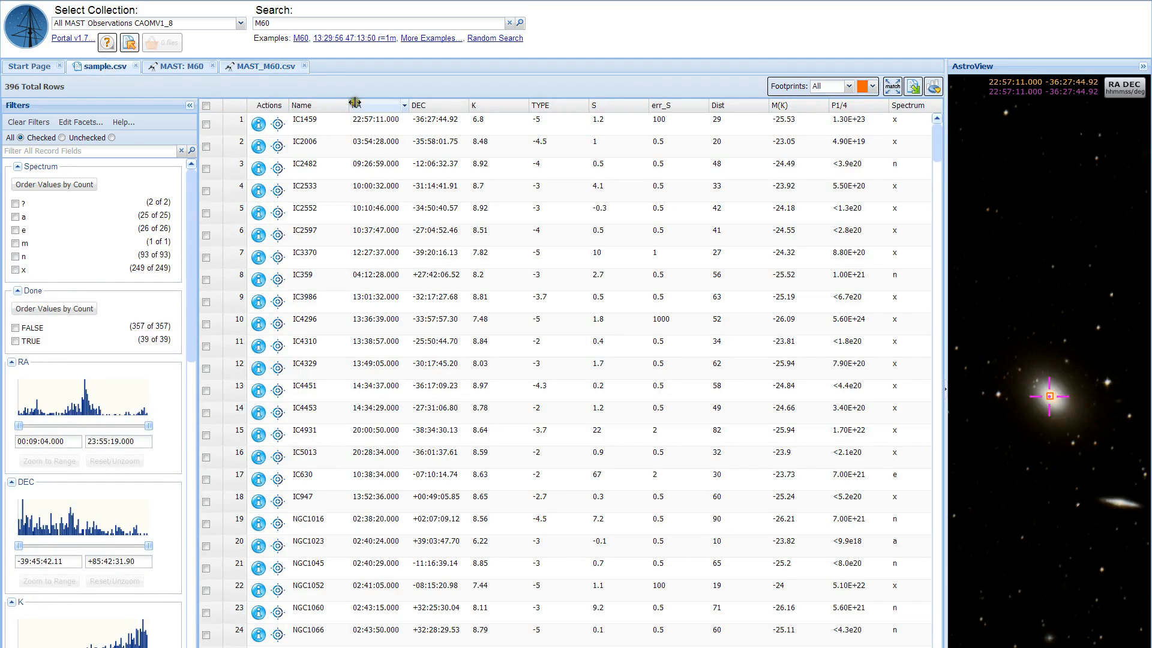
Start a cross-match on the sample.csv table, listing the available catalogs
left_click(891, 86)
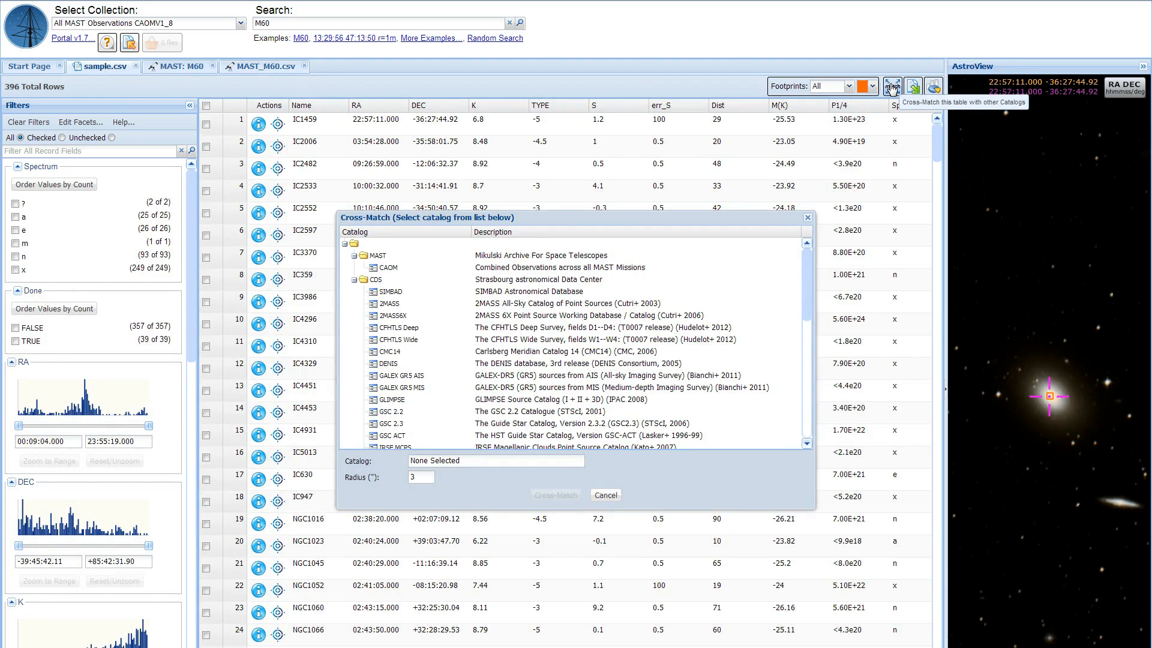